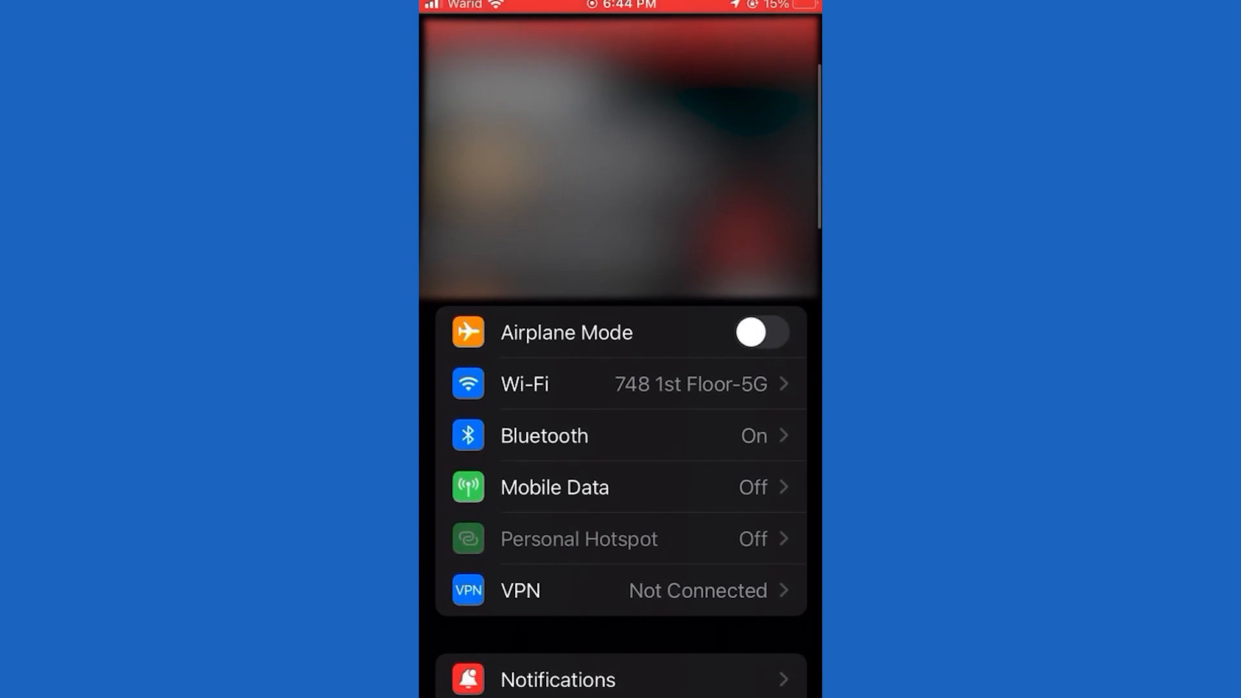
Scroll down the Settings list to reach and open the Battery page
{"action": "scroll", "scroll_direction": "down", "scroll_amount": 3}
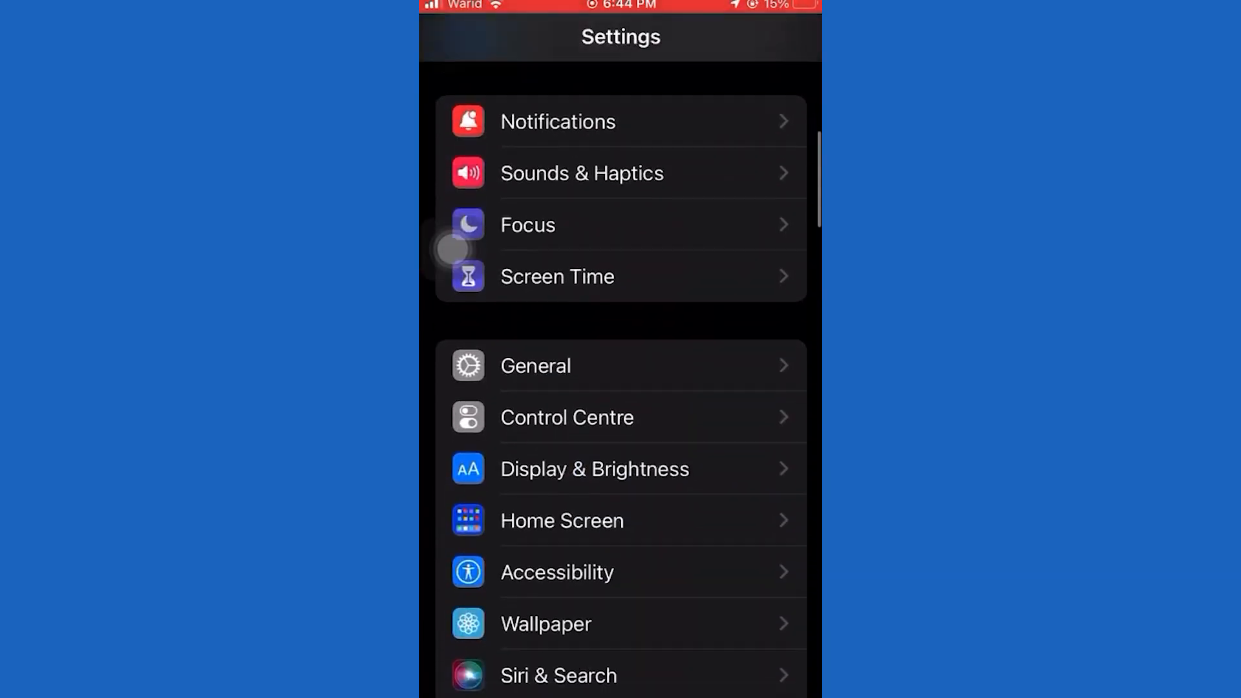
{"action": "scroll", "scroll_direction": "down", "scroll_amount": 3}
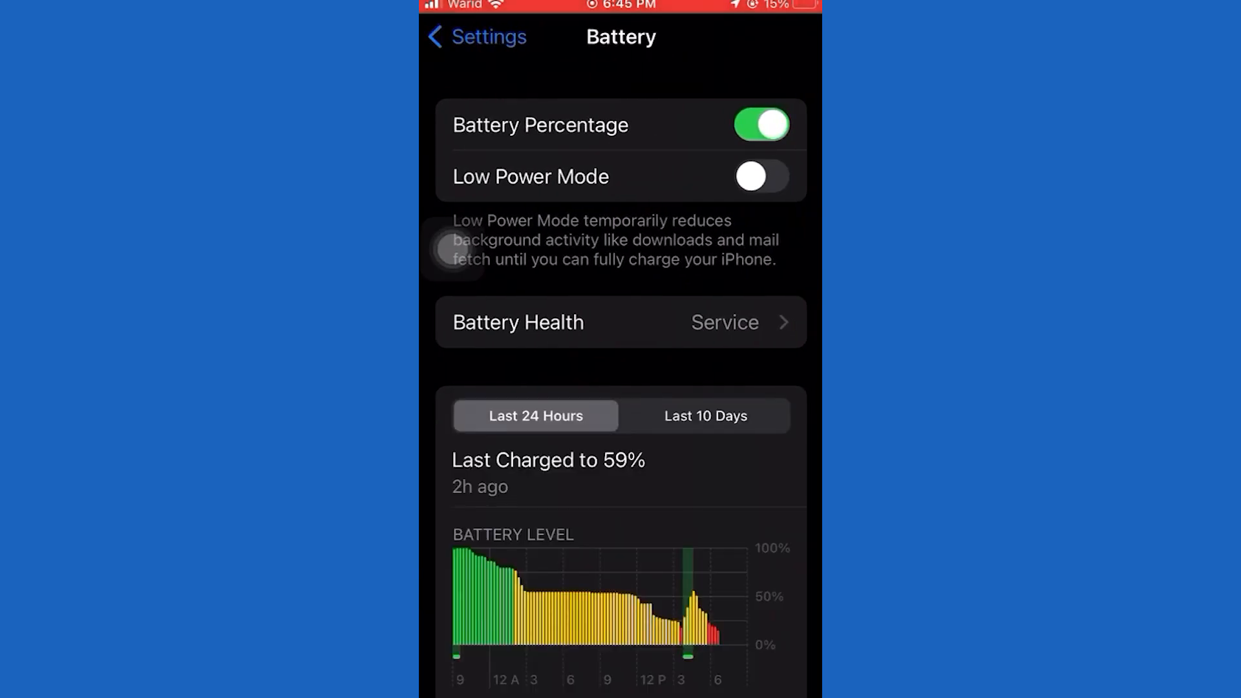
Switch Low Power Mode on and scroll down to the battery level and activity charts
{"action": "left_click", "coordinate": [760, 176]}
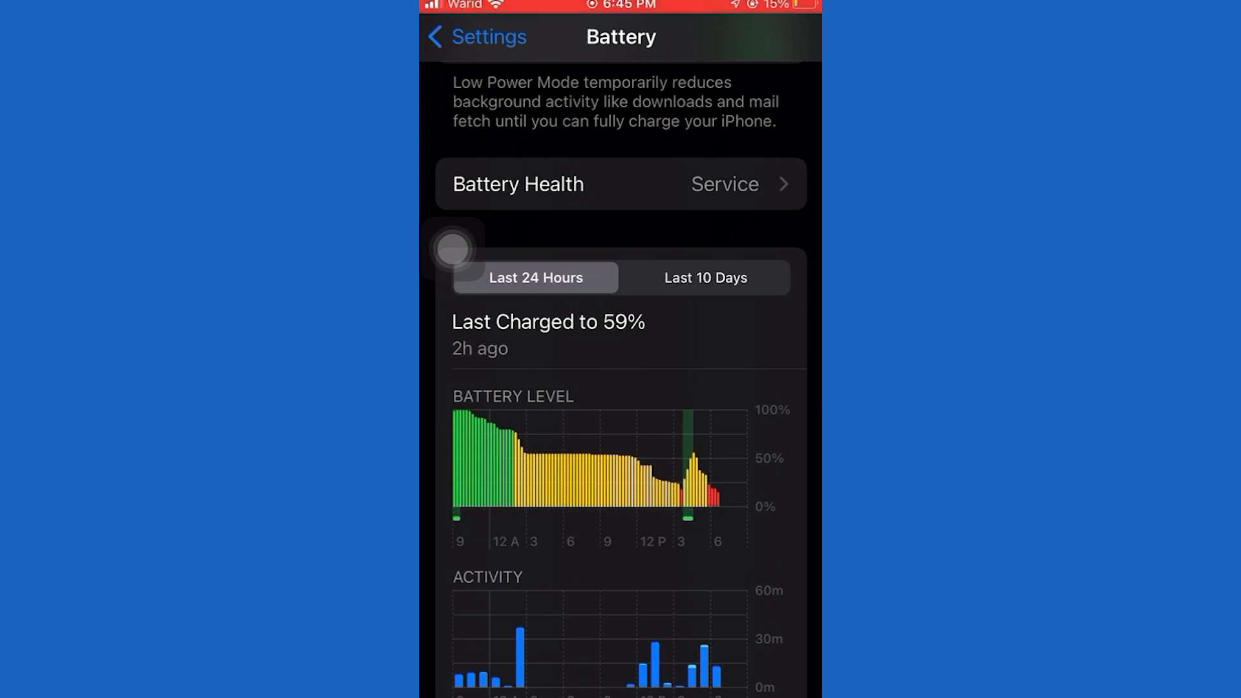
{"action": "scroll", "scroll_direction": "down", "scroll_amount": 3}
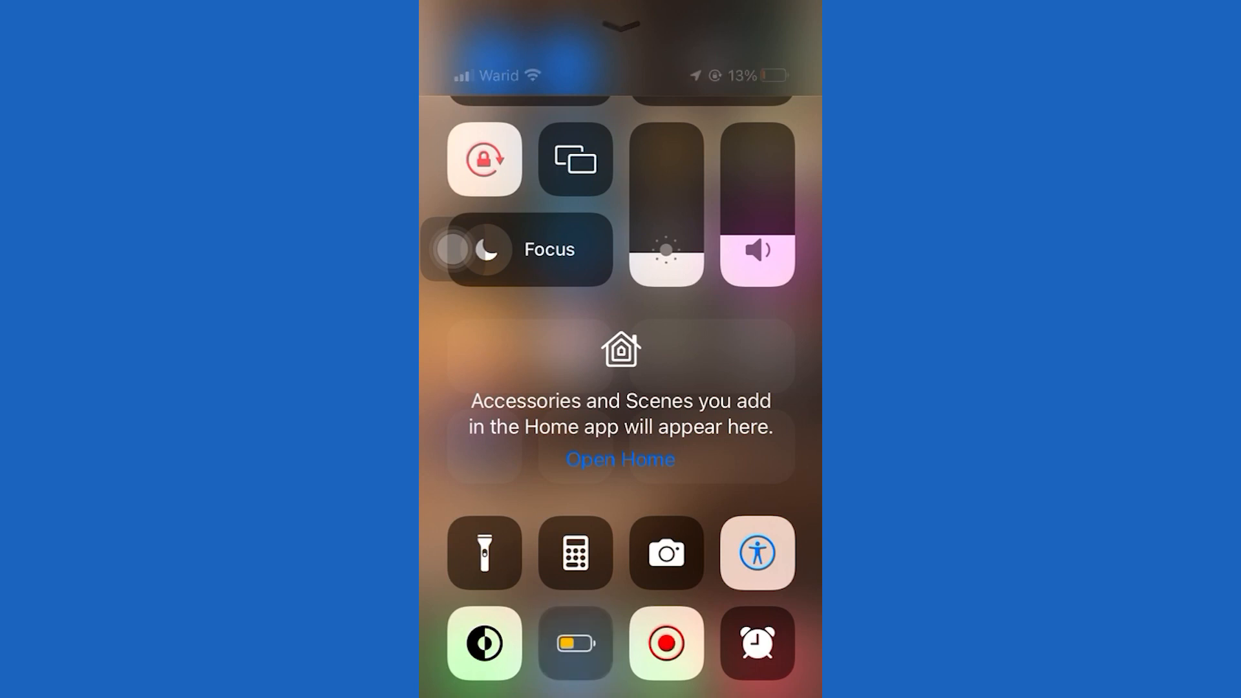
Toggle the Control Centre Low Power Mode tile off and back on
{"action": "left_click", "coordinate": [574, 642]}
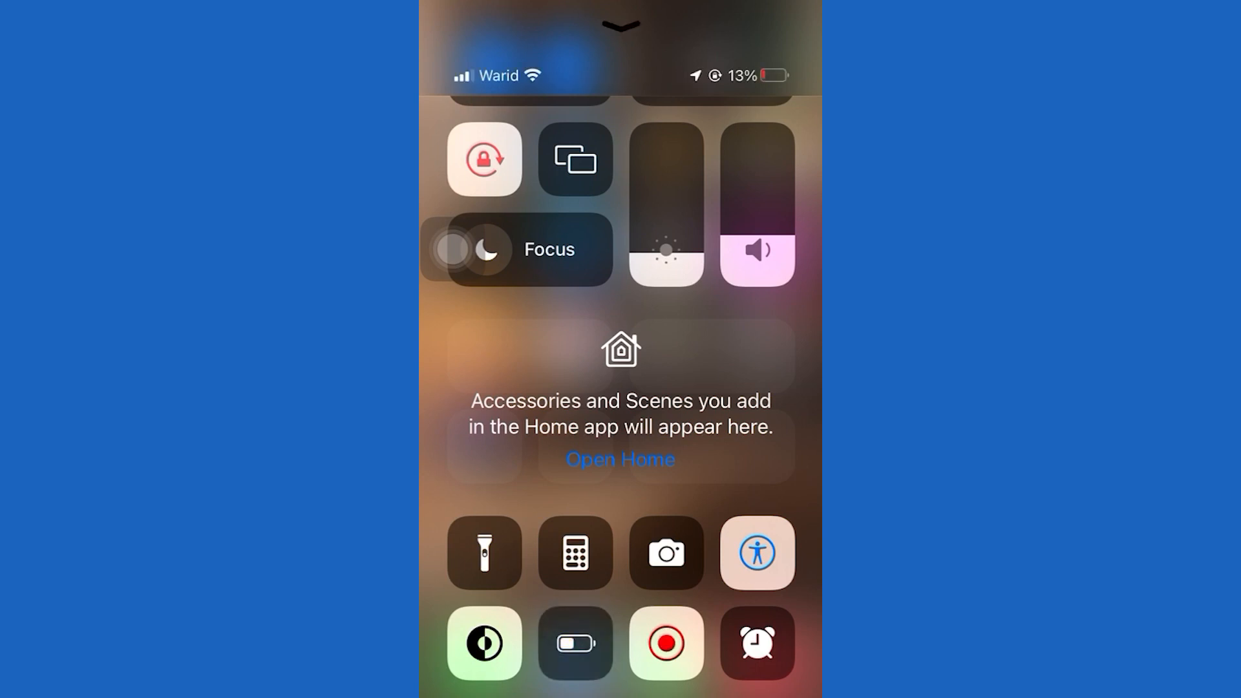
{"action": "left_click", "coordinate": [575, 642]}
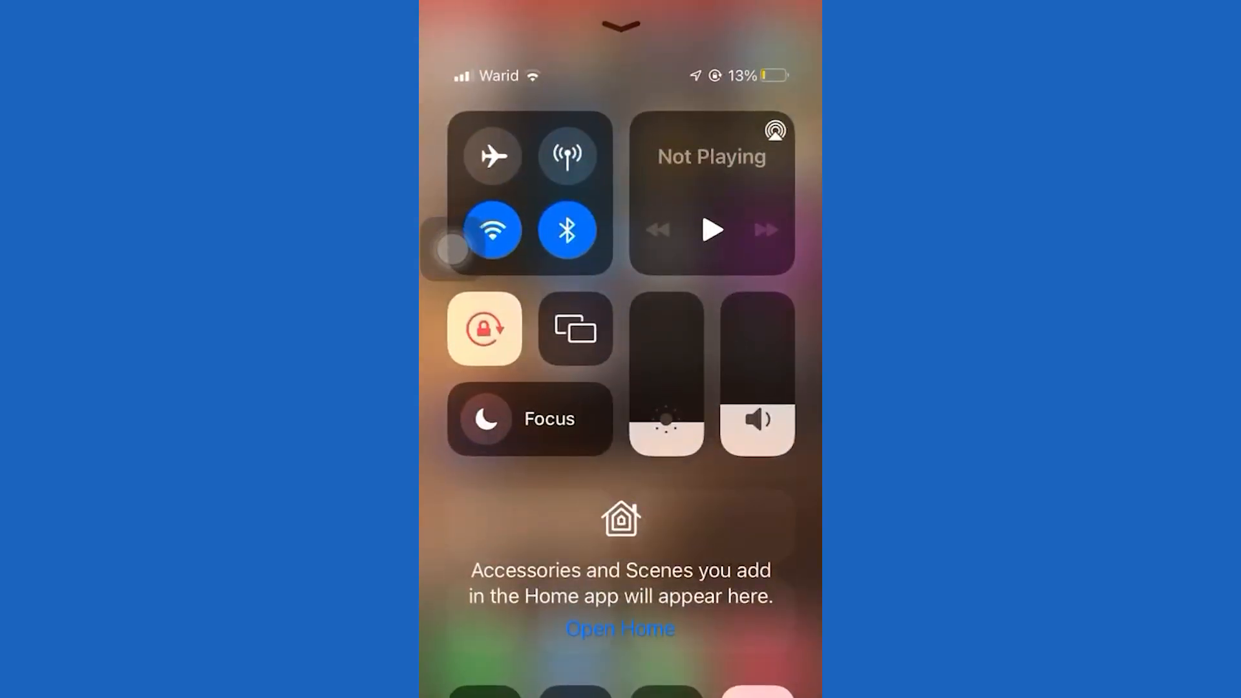
{"action": "scroll", "scroll_direction": "up", "scroll_amount": 3}
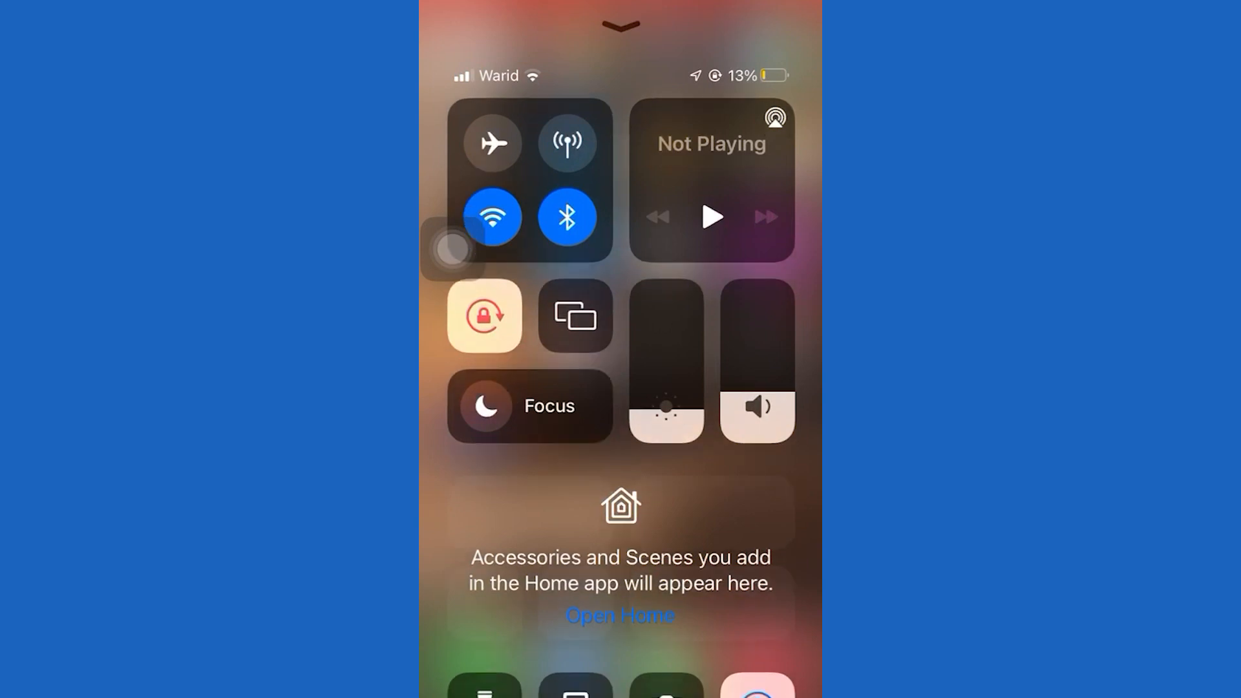